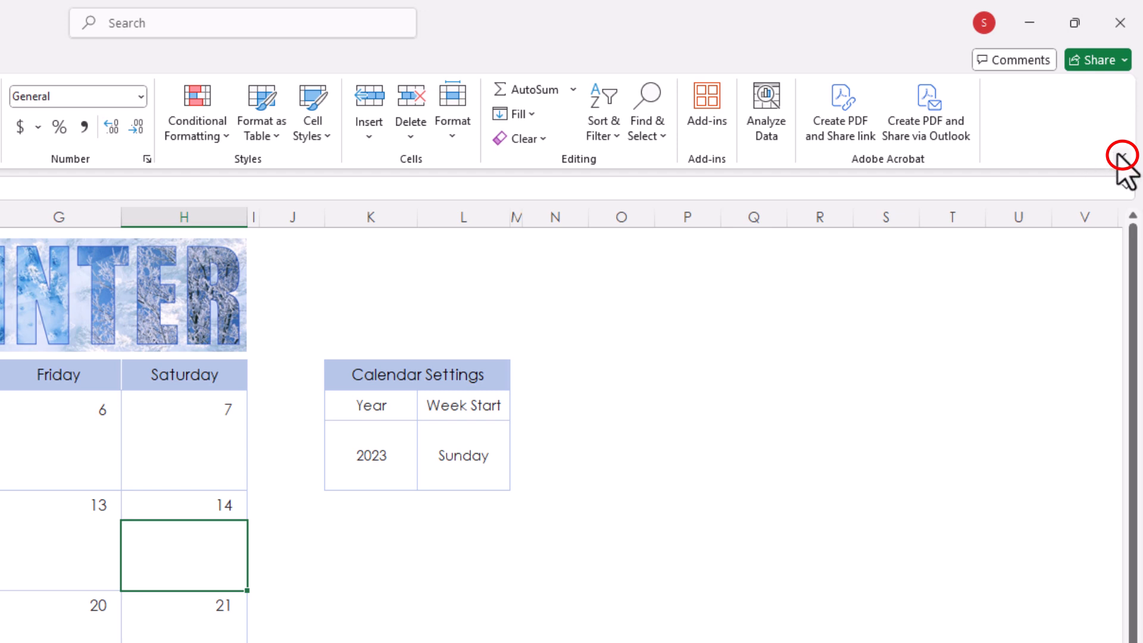
mouse_move(1121, 156)
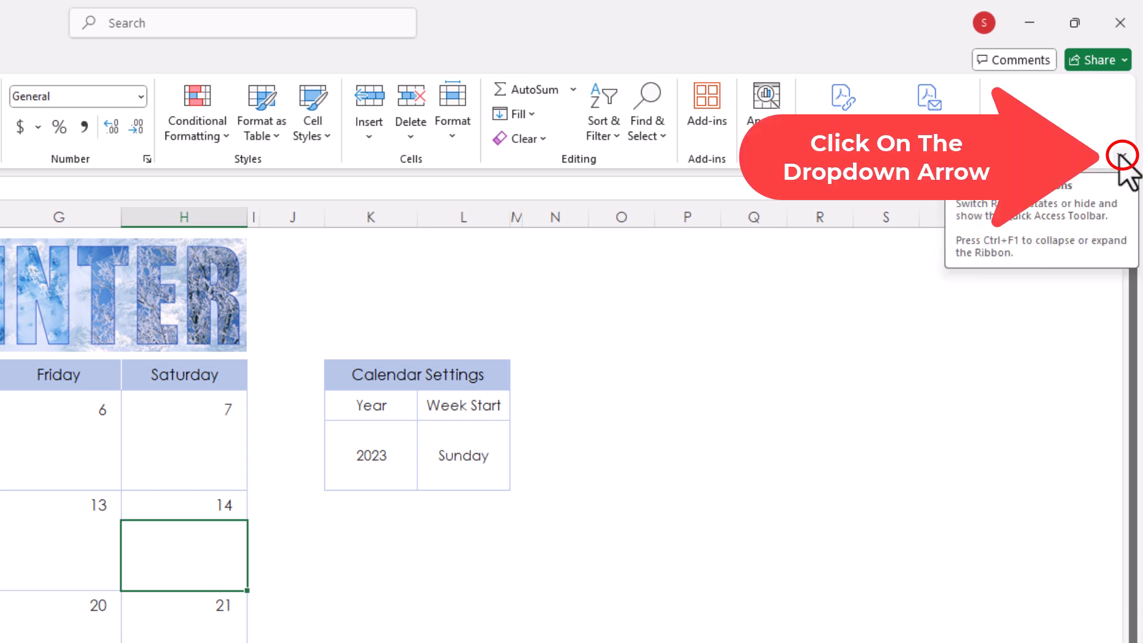
Step: Open the Ribbon Display Options menu at the ribbon's bottom-right corner
click(1122, 154)
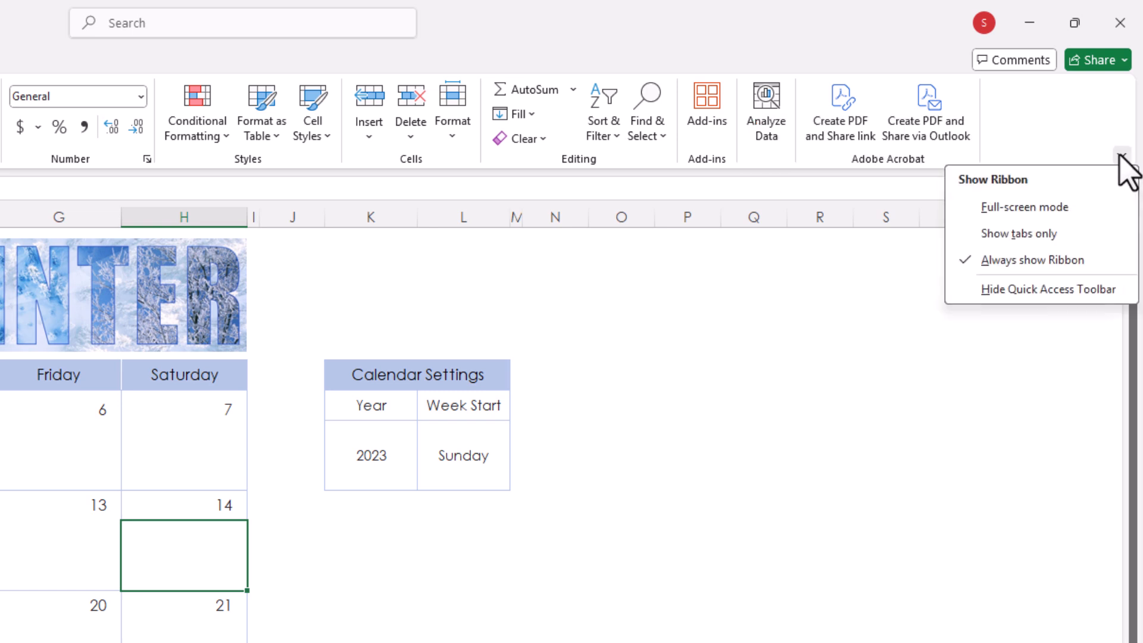
mouse_move(1024, 206)
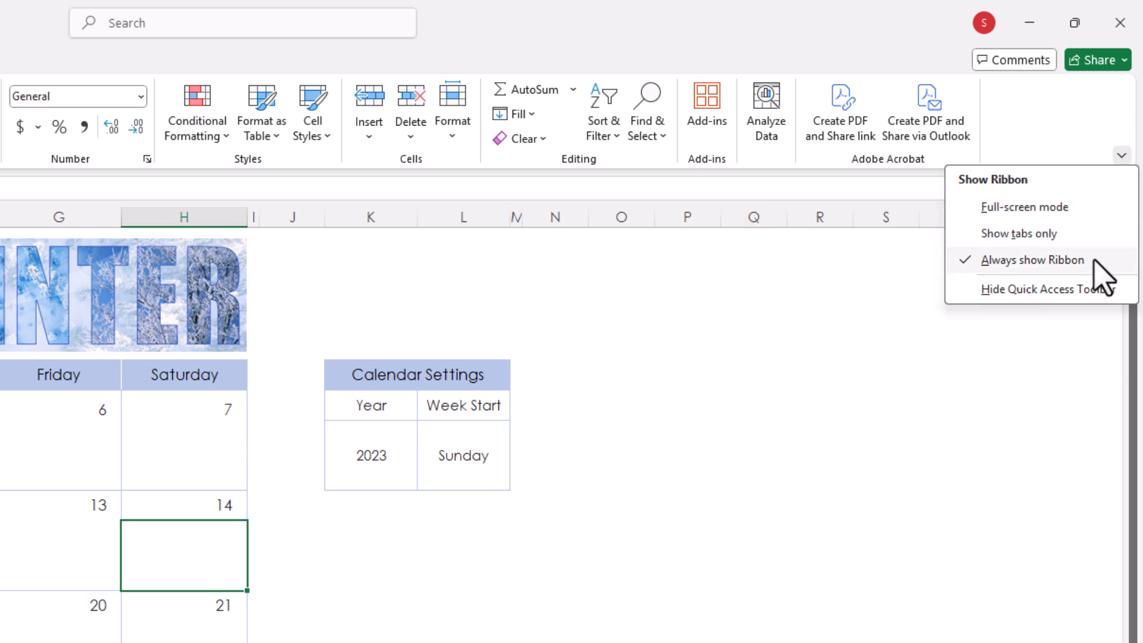
mouse_move(1031, 260)
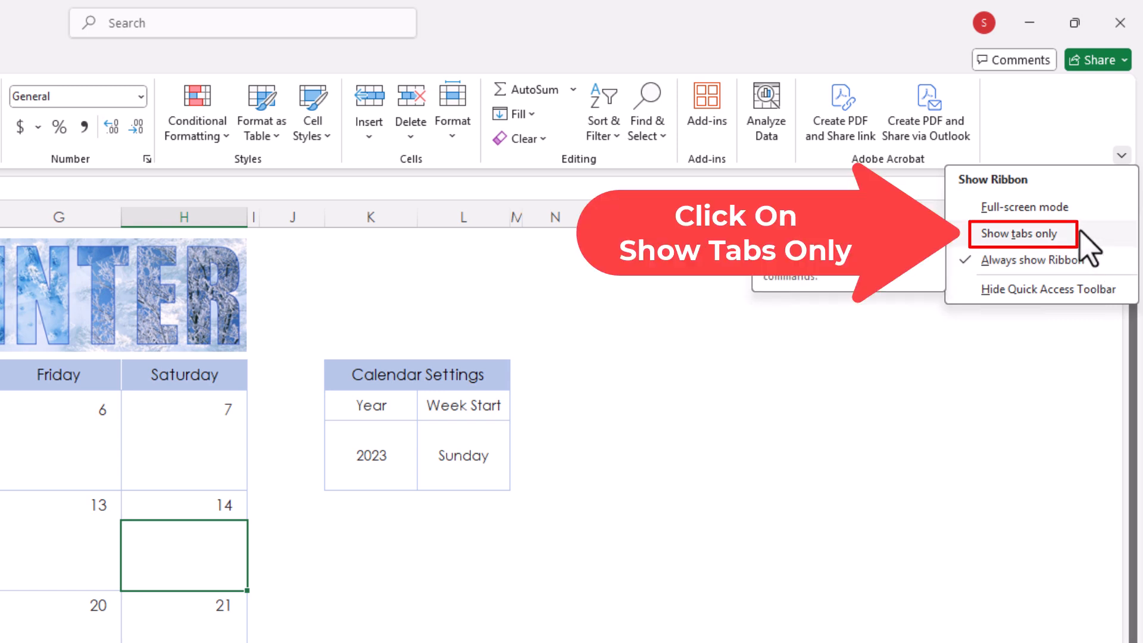
Step: Switch the ribbon display to Show tabs only, hiding the command groups
click(1022, 233)
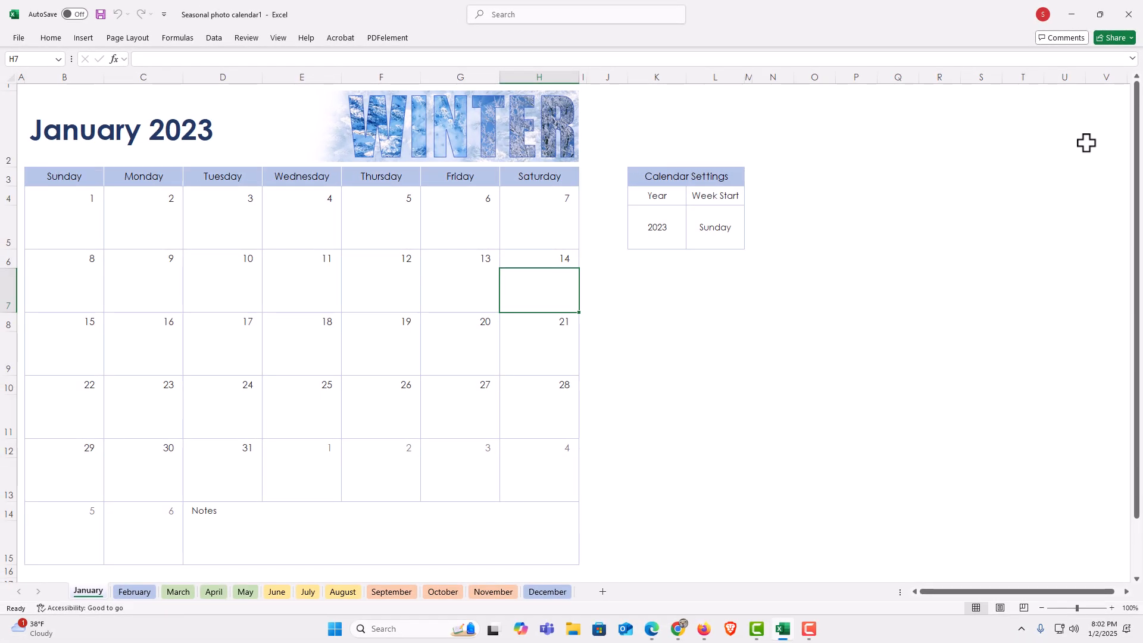
mouse_move(513, 167)
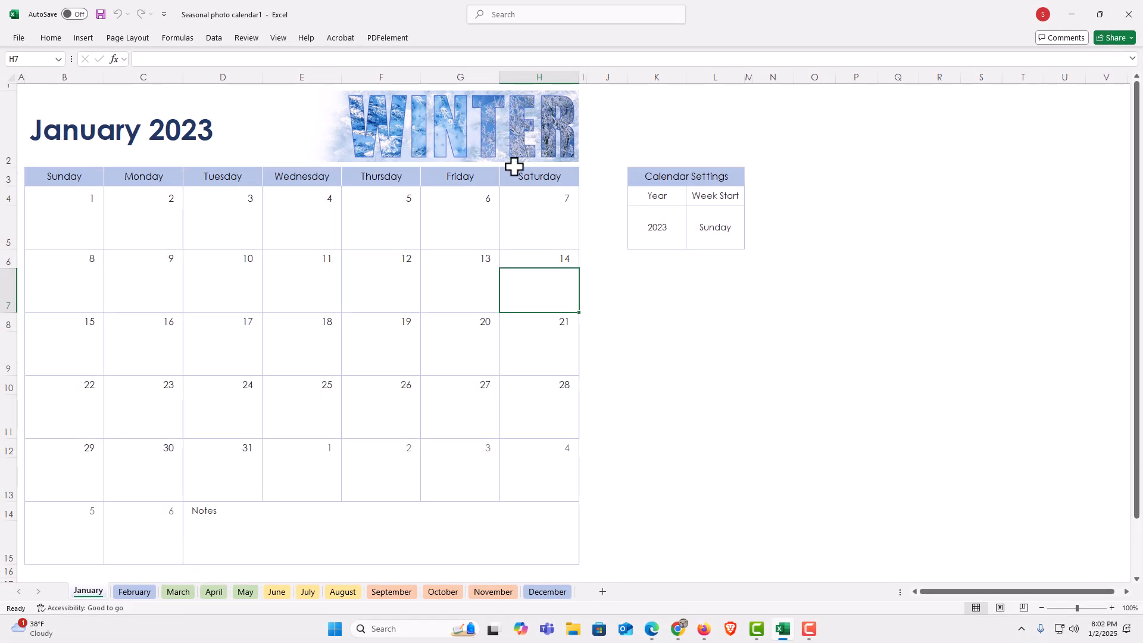
mouse_move(193, 60)
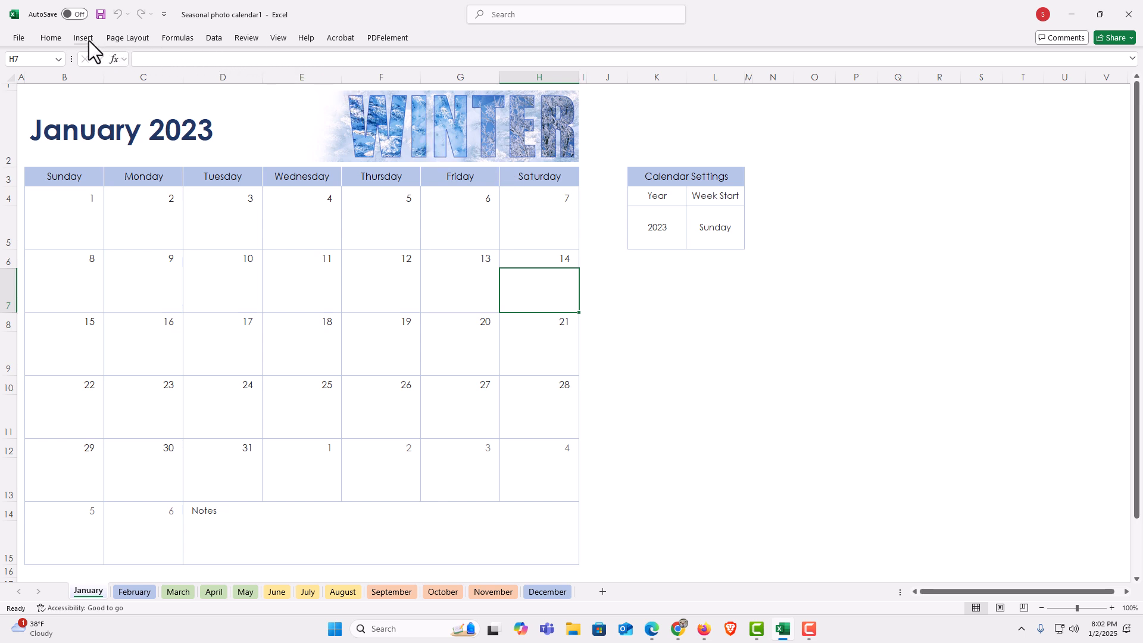
click(83, 37)
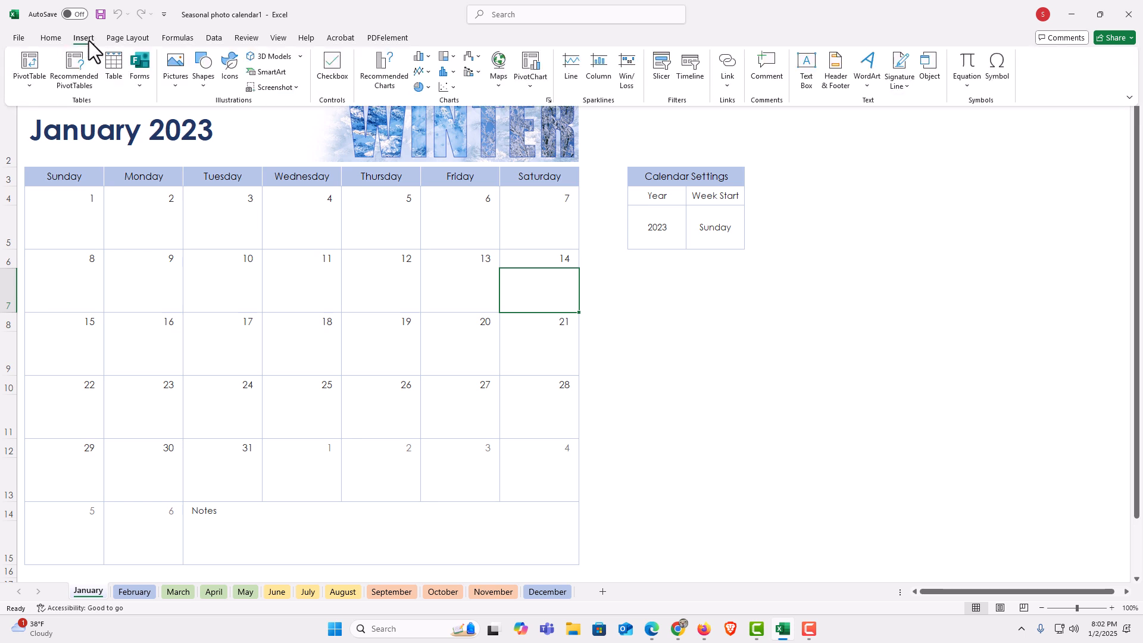
mouse_move(139, 69)
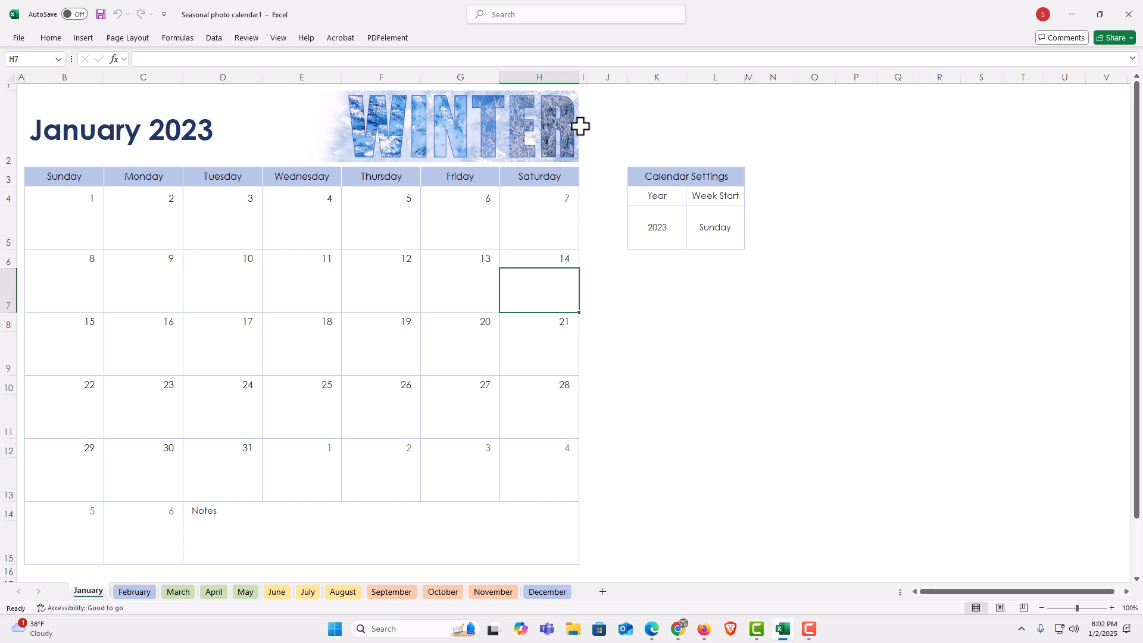
mouse_move(160, 59)
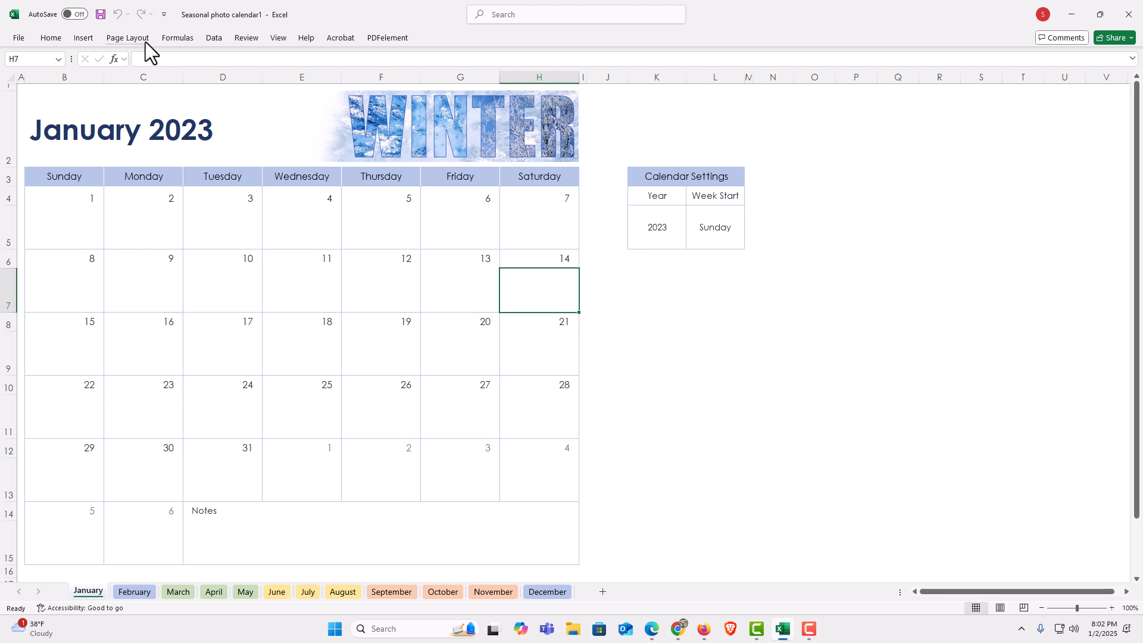
Step: Reveal the Page Layout tab and set the ribbon display to Always show Ribbon
click(126, 36)
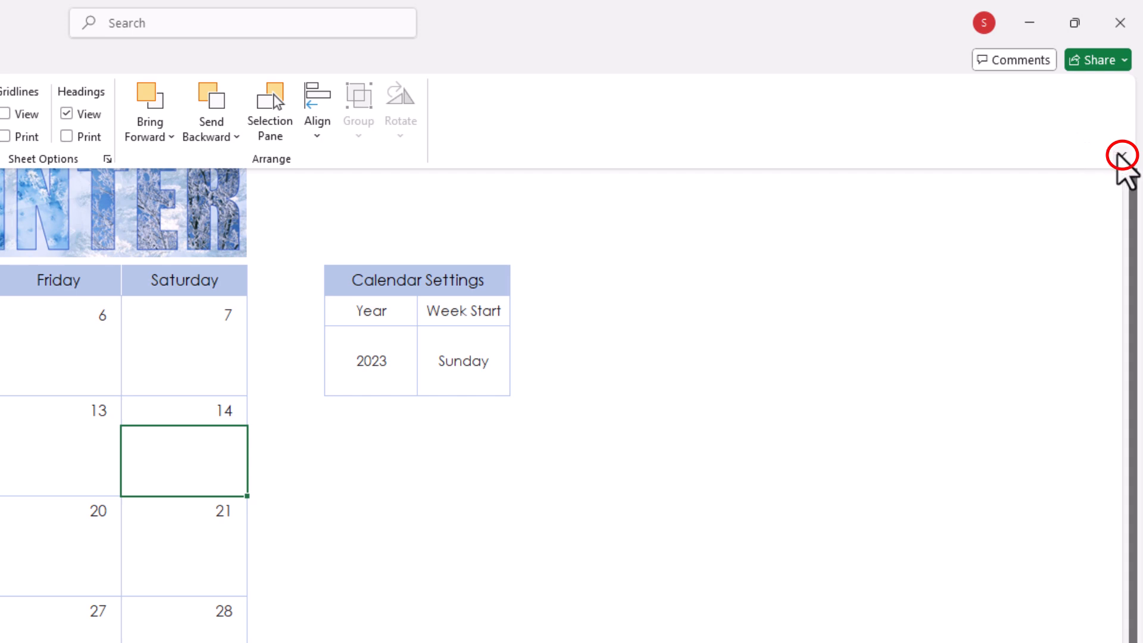
click(1122, 155)
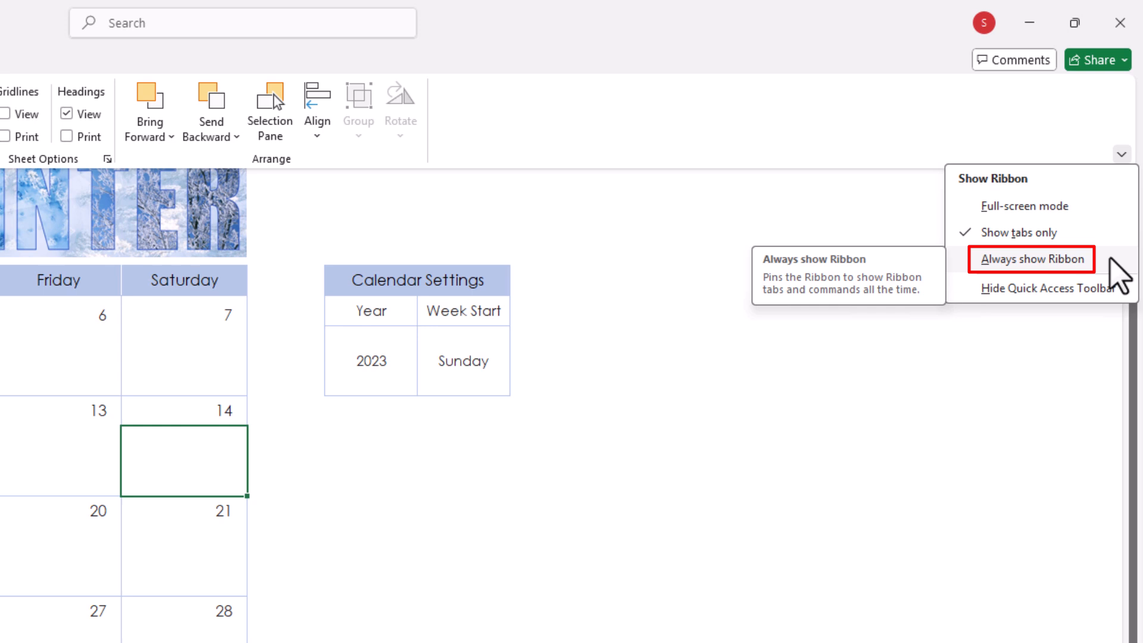
click(1031, 259)
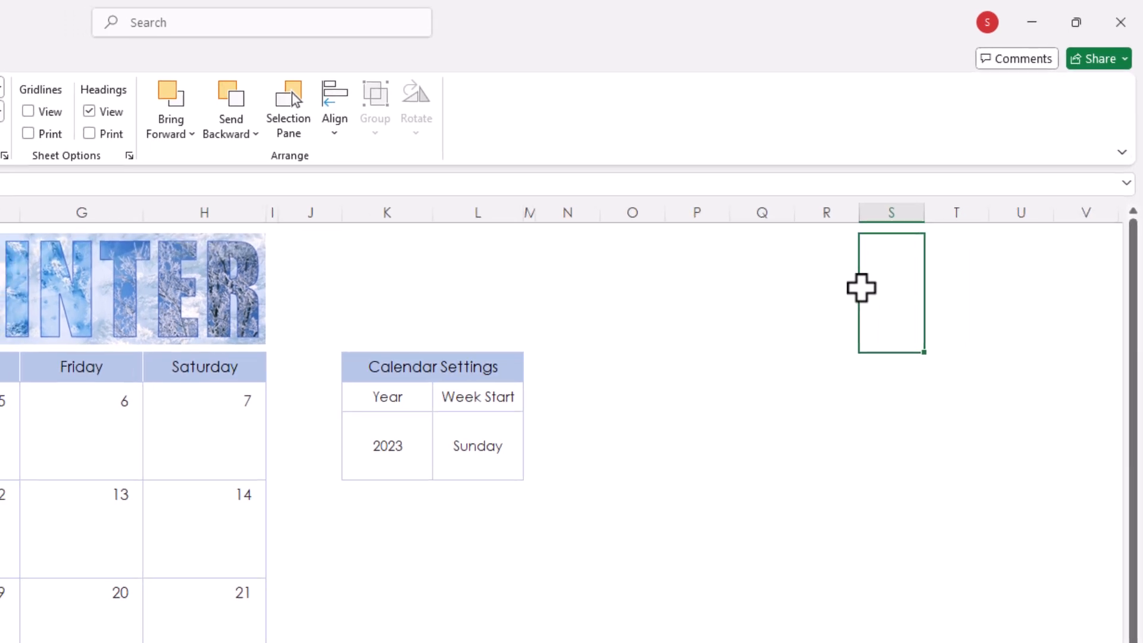